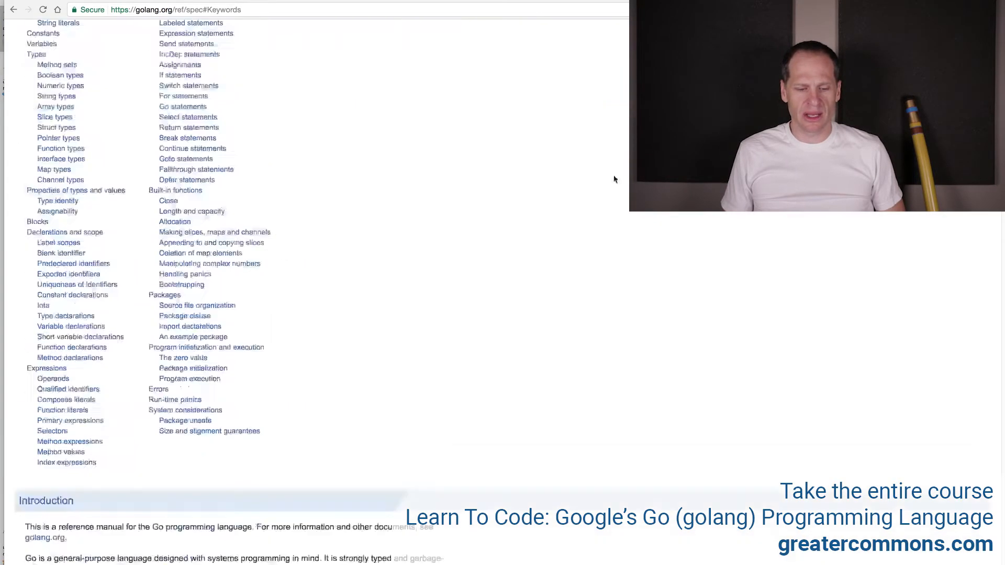
# Step: Read the Go spec's Defer statements section, highlighting the part about return statements
pyautogui.scroll(-3)
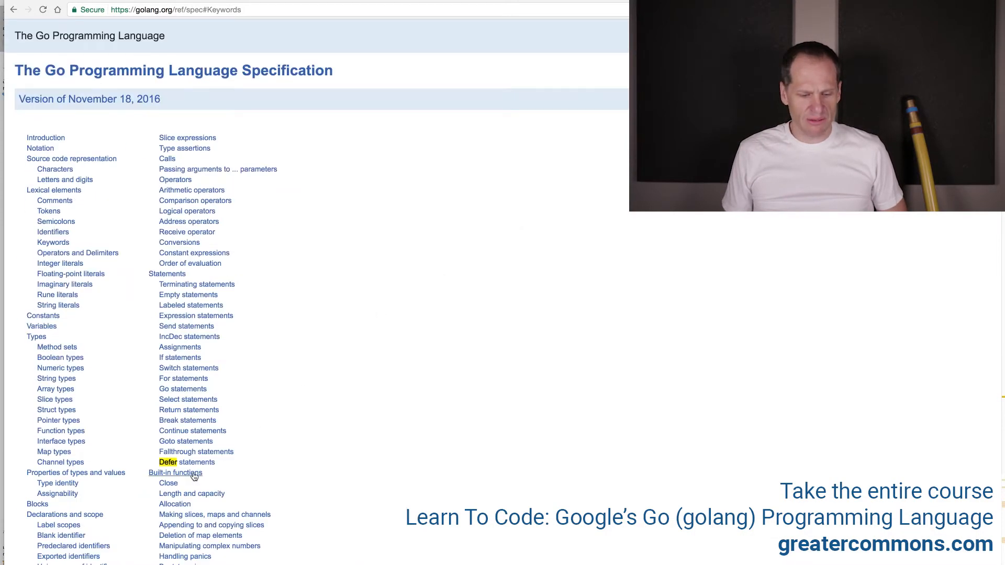
pyautogui.click(186, 462)
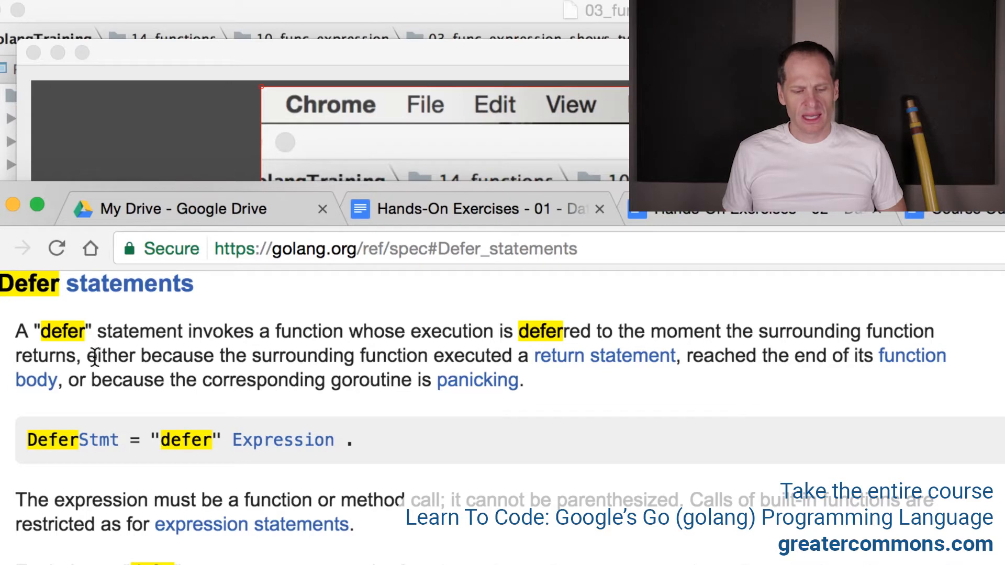
pyautogui.moveTo(97, 356); pyautogui.dragTo(539, 356)
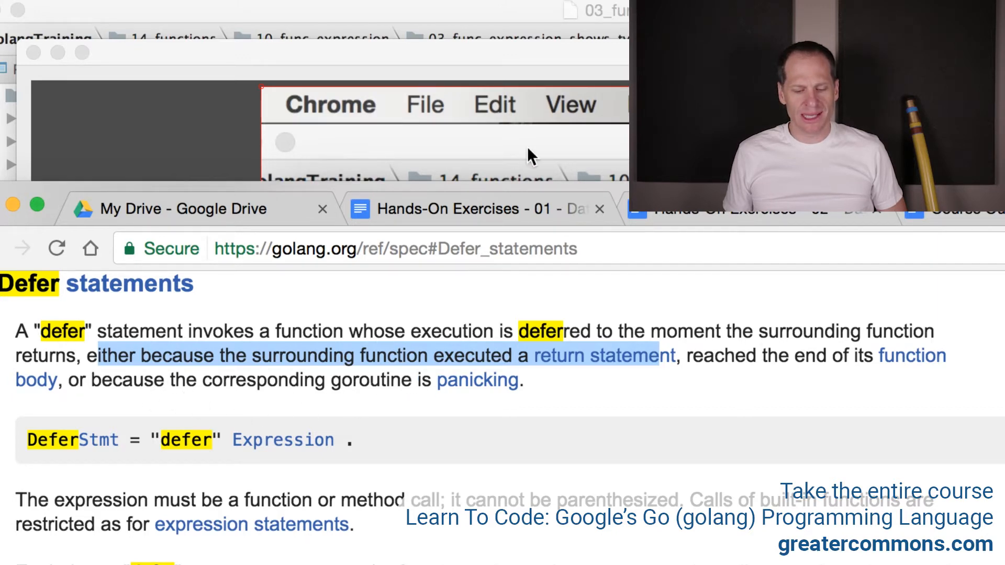
pyautogui.scroll(-3)
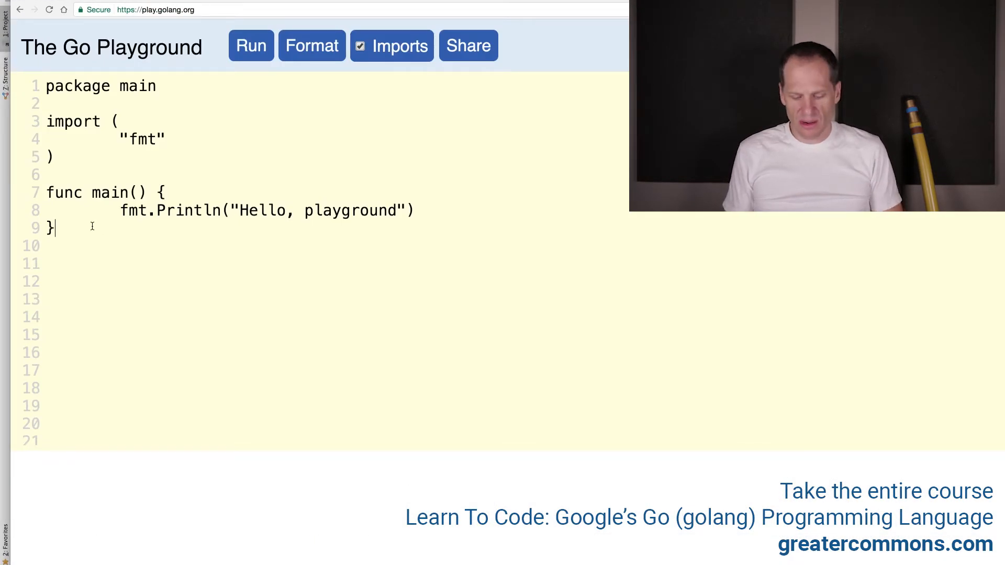
# Step: Add func foo() printing "foo" and func bar() printing "bar" below main, then Format
pyautogui.write('func foo(')
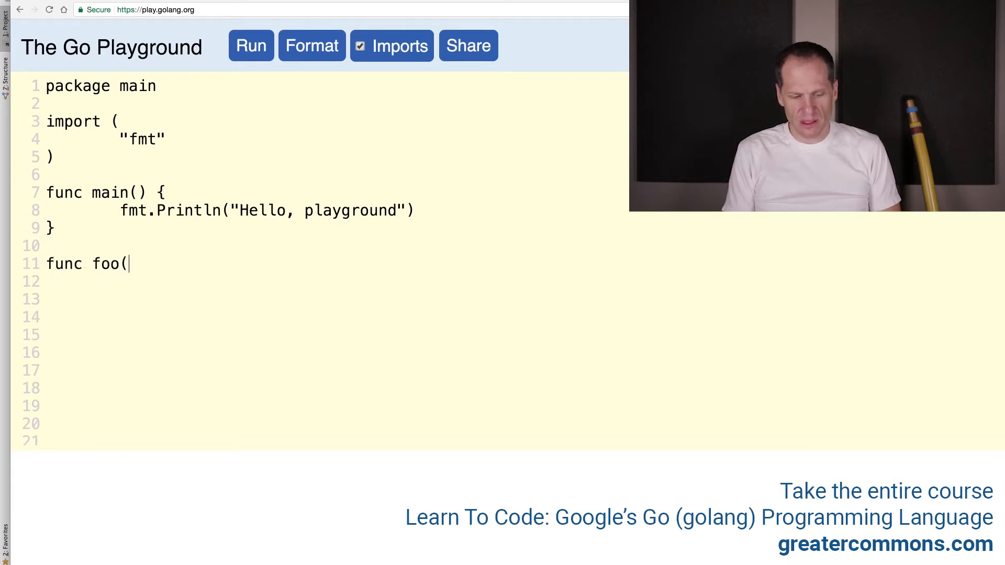
pyautogui.write(') {')
pyautogui.click(333, 282)
pyautogui.write('fmt.Println("foo')
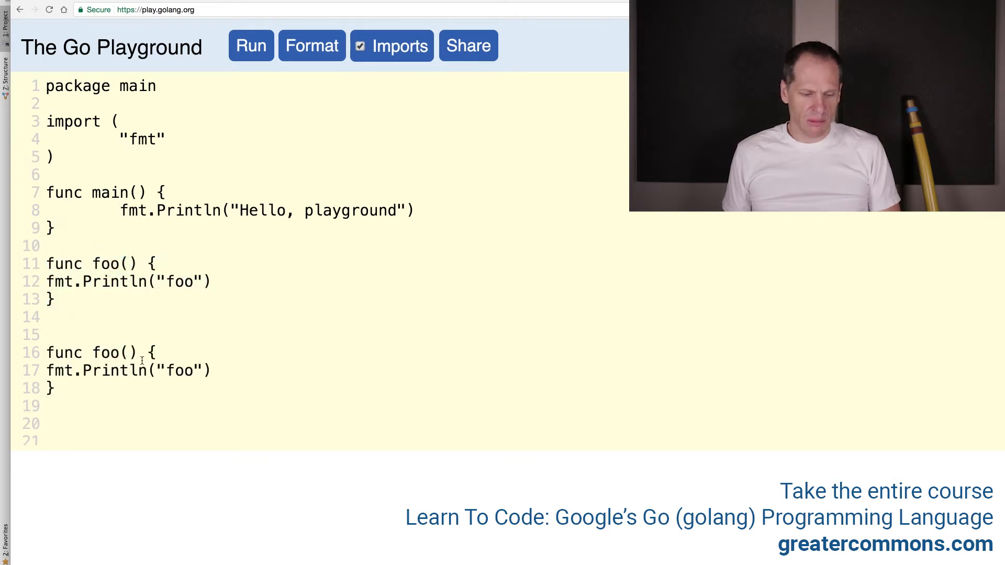
pyautogui.write('bar')
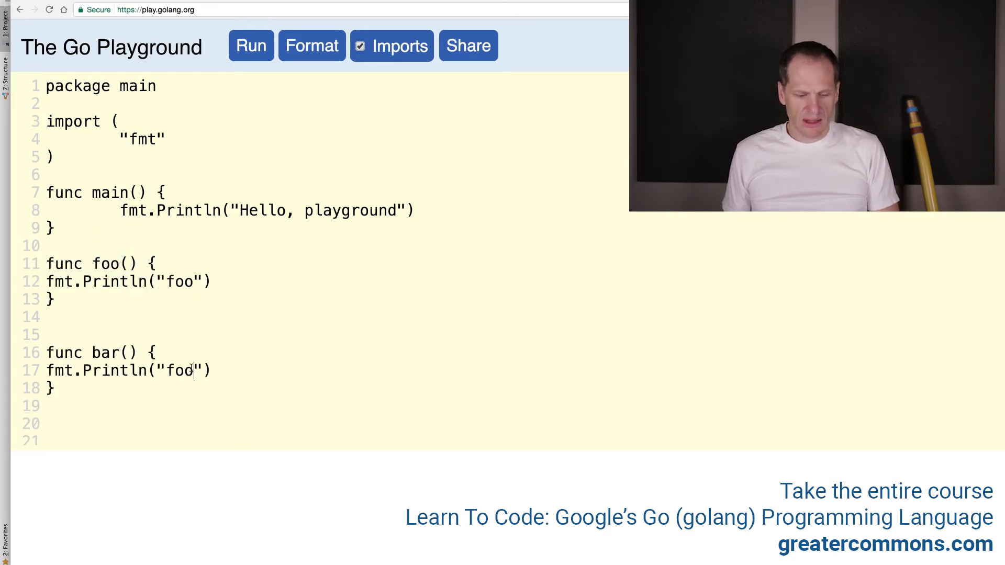
pyautogui.write('bar')
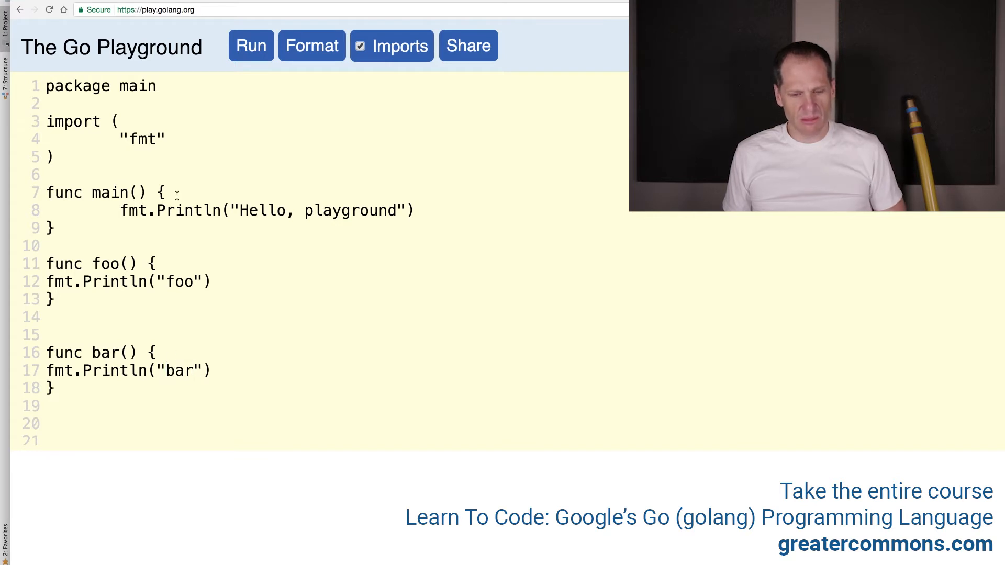
pyautogui.click(312, 46)
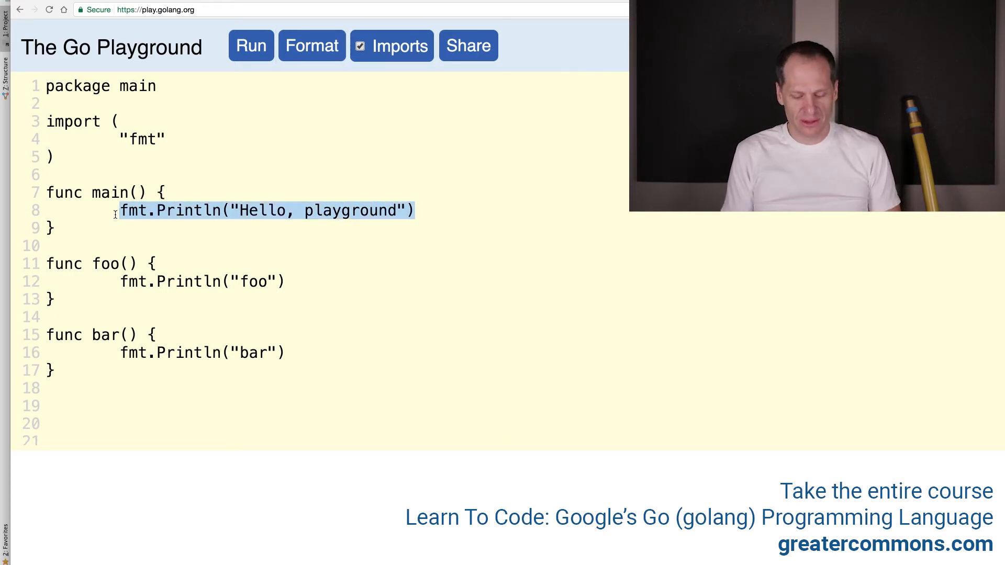
# Step: Replace main's Println with foo() and bar(), run it, then start typing defer before foo()
pyautogui.write('foo()')
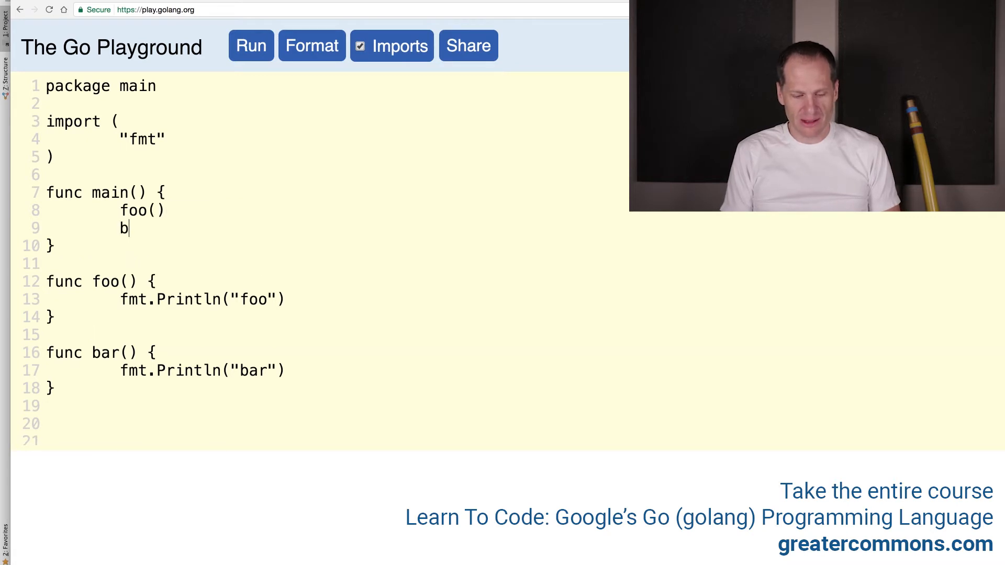
pyautogui.write('ar()')
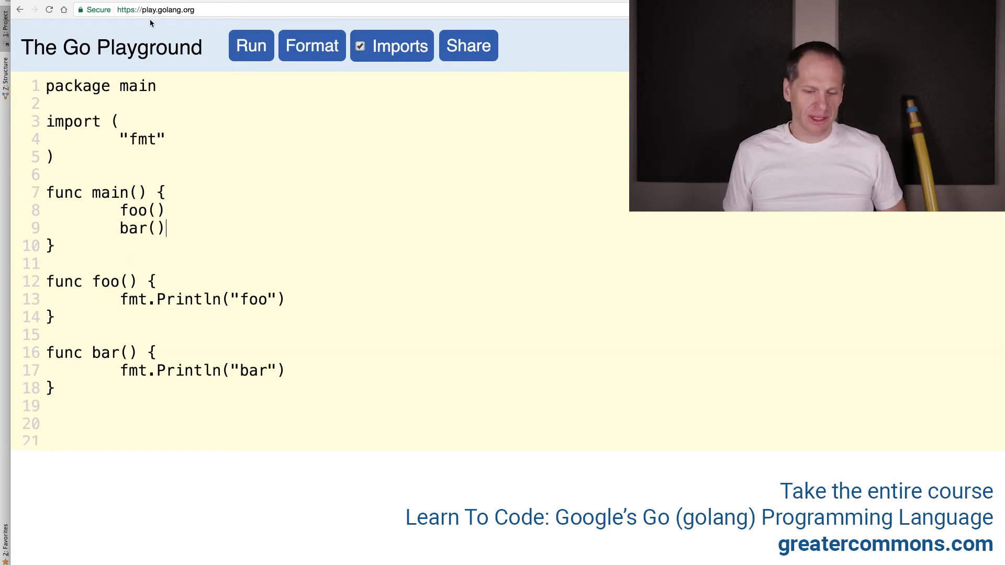
pyautogui.click(251, 46)
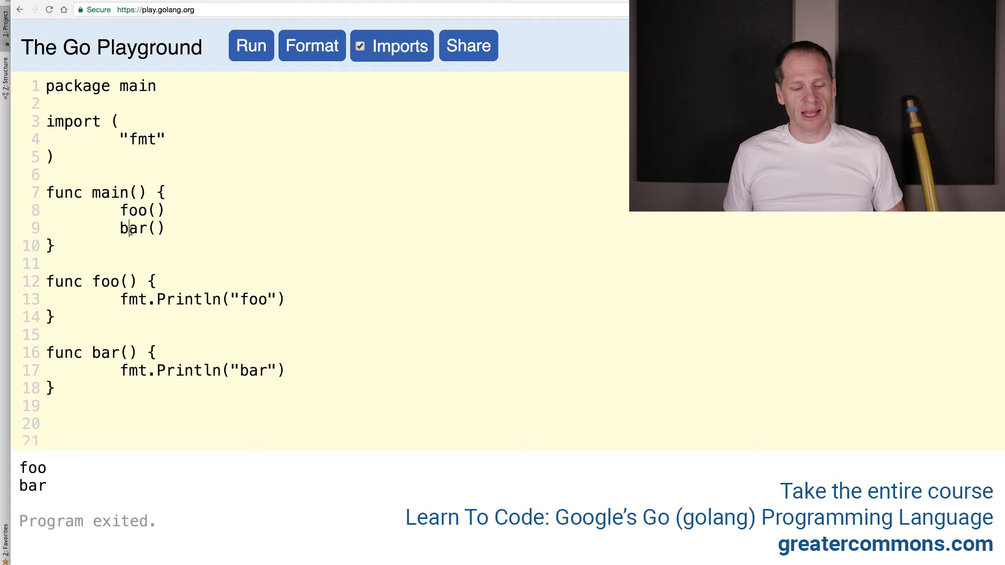
pyautogui.write('defer')
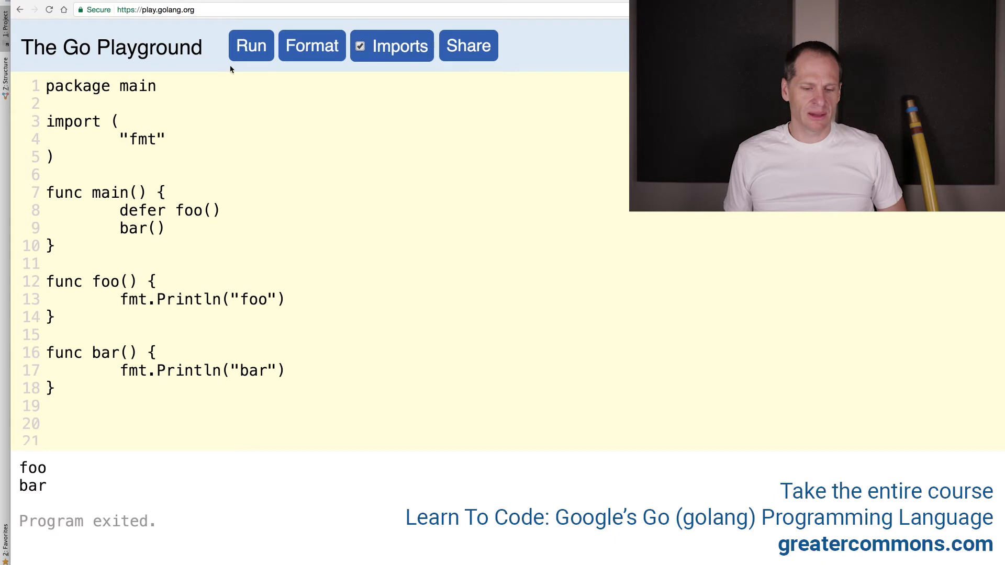
# Step: Run the deferred version and examine the output showing bar printed before foo
pyautogui.click(251, 46)
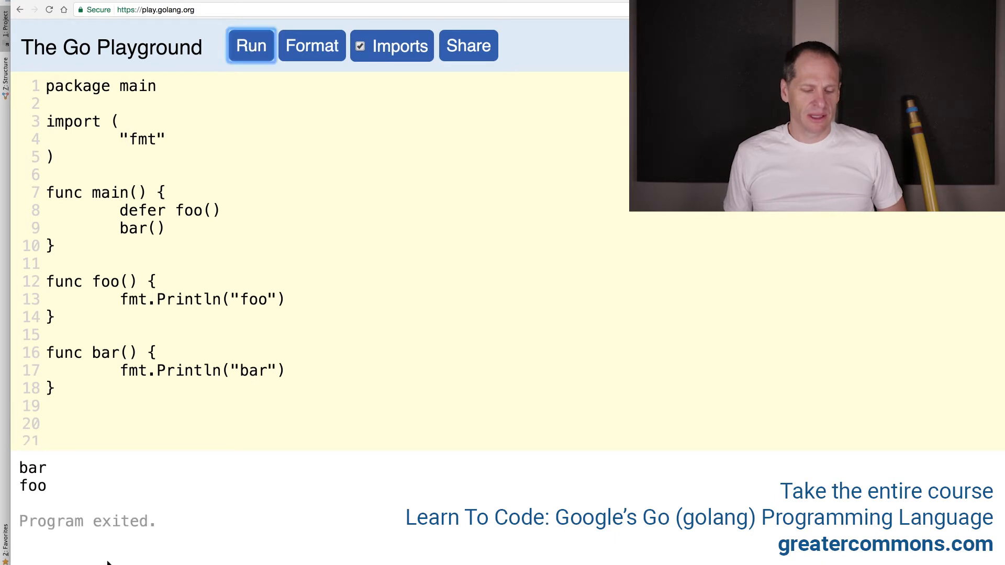
pyautogui.doubleClick(32, 486)
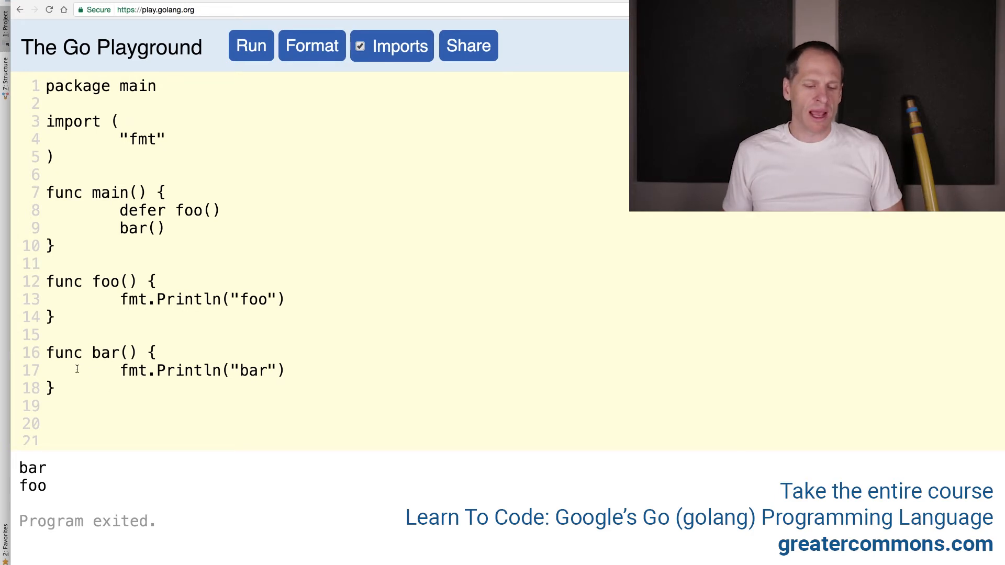
pyautogui.doubleClick(142, 210)
pyautogui.write('origin')
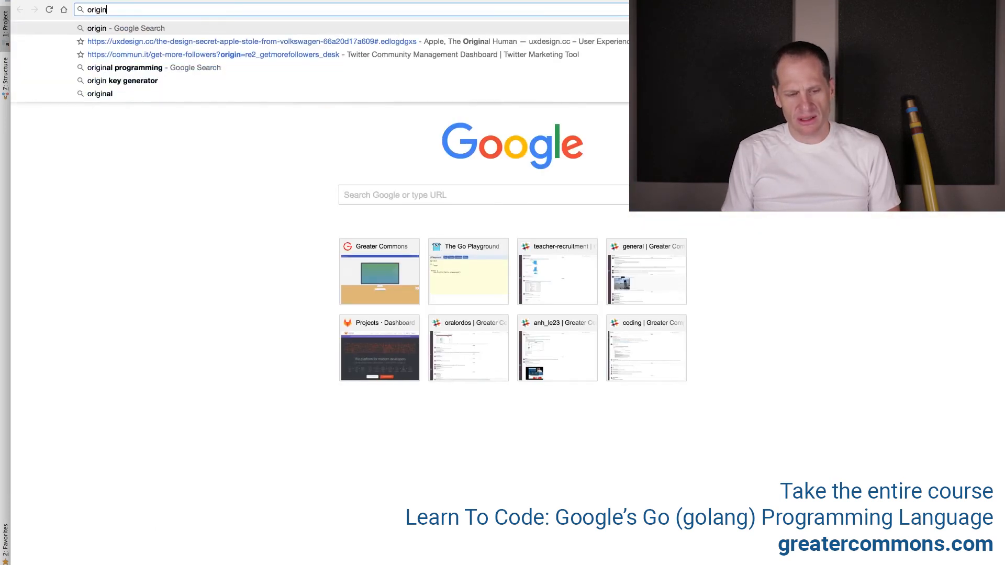
# Step: Search Google for "foo bar programming define" and open the Foobar Wikipedia article
pyautogui.write('facebook.com')
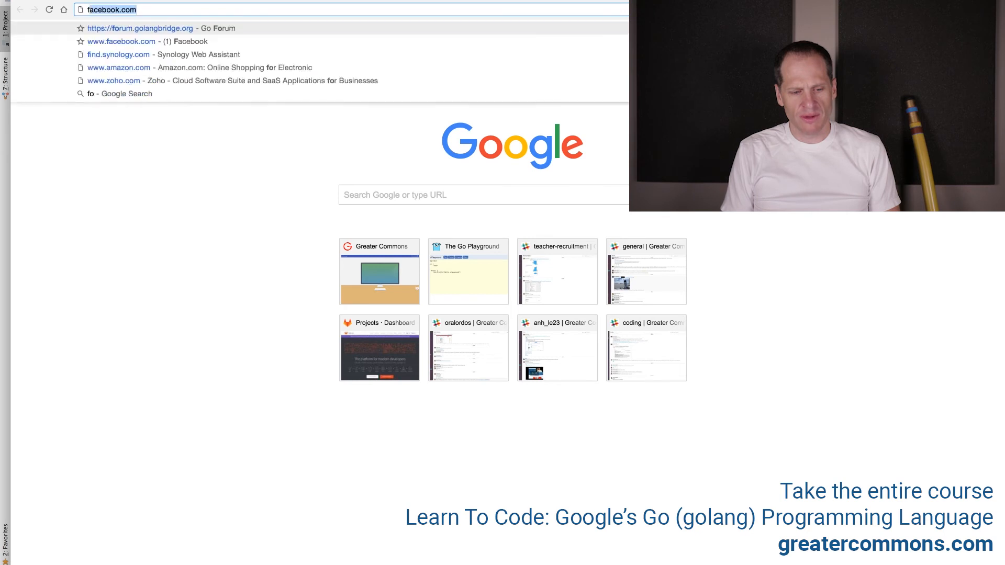
pyautogui.write('foo bar p')
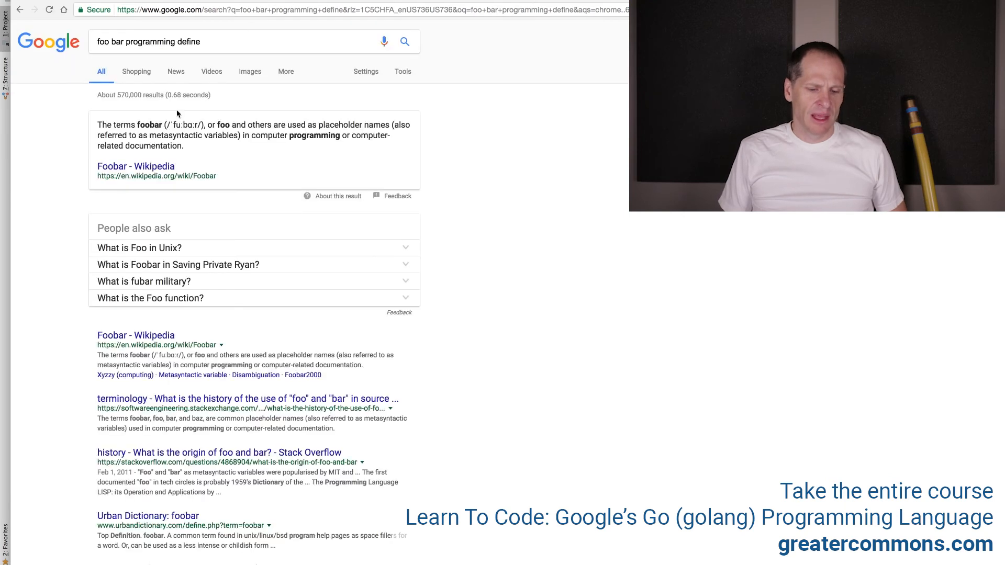
pyautogui.scroll(-3)
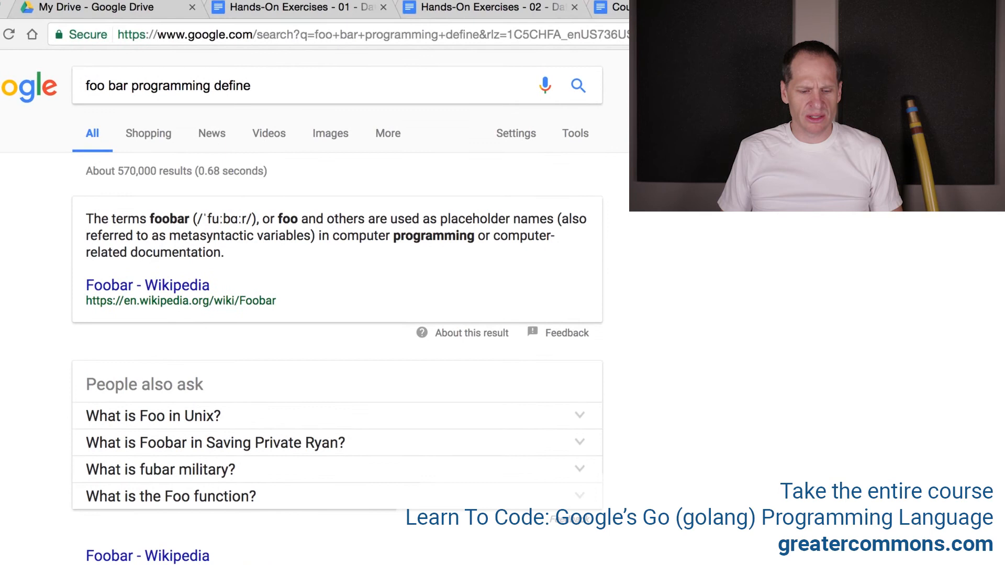
pyautogui.moveTo(228, 261)
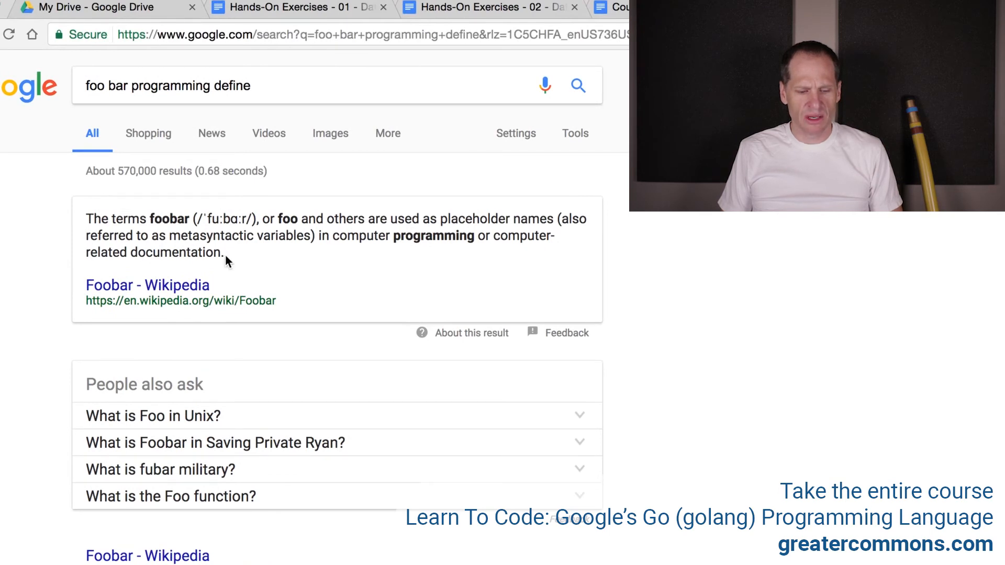
pyautogui.click(147, 285)
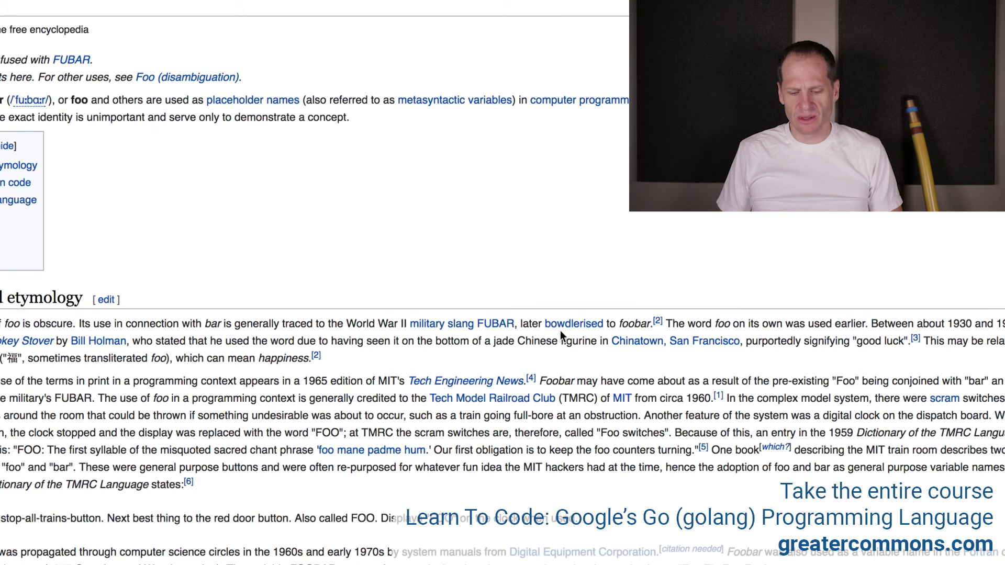
pyautogui.moveTo(587, 323)
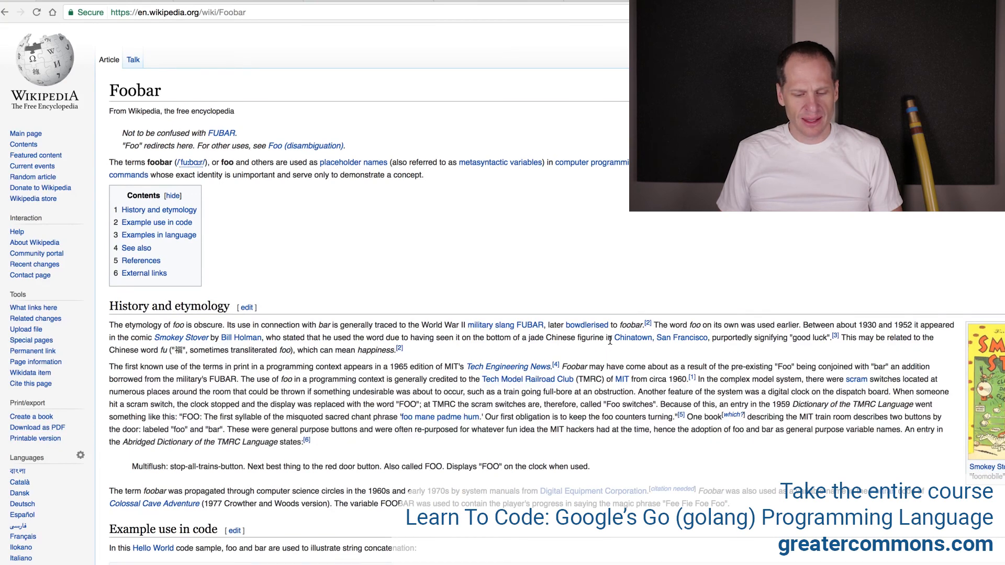
pyautogui.scroll(-3)
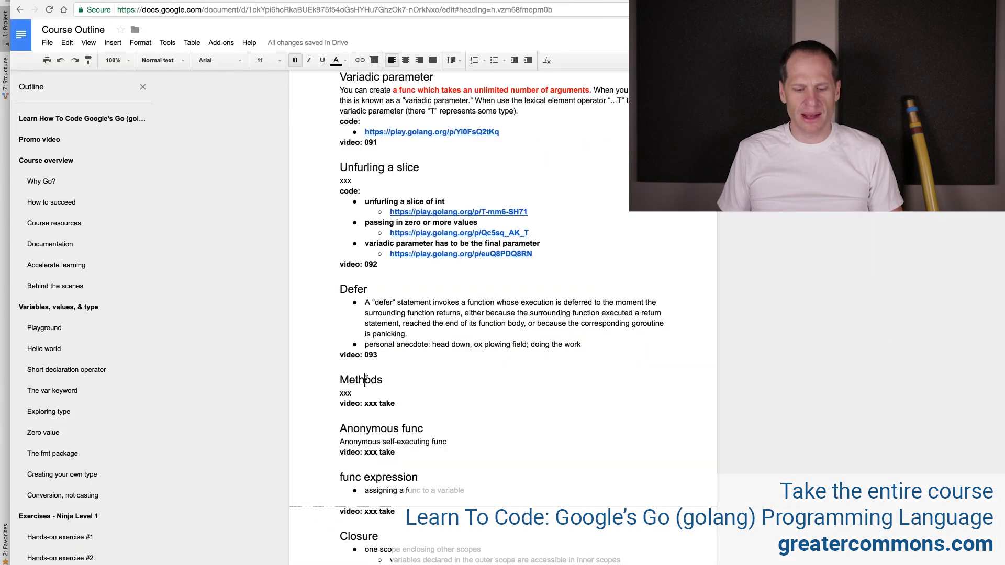
# Step: Select the Methods heading in the Course Outline document
pyautogui.tripleClick(361, 380)
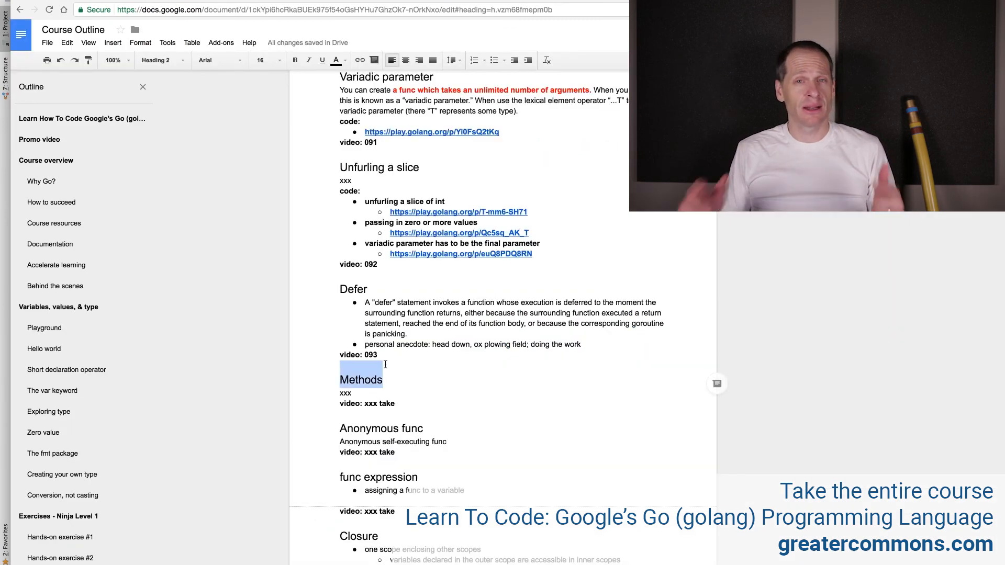